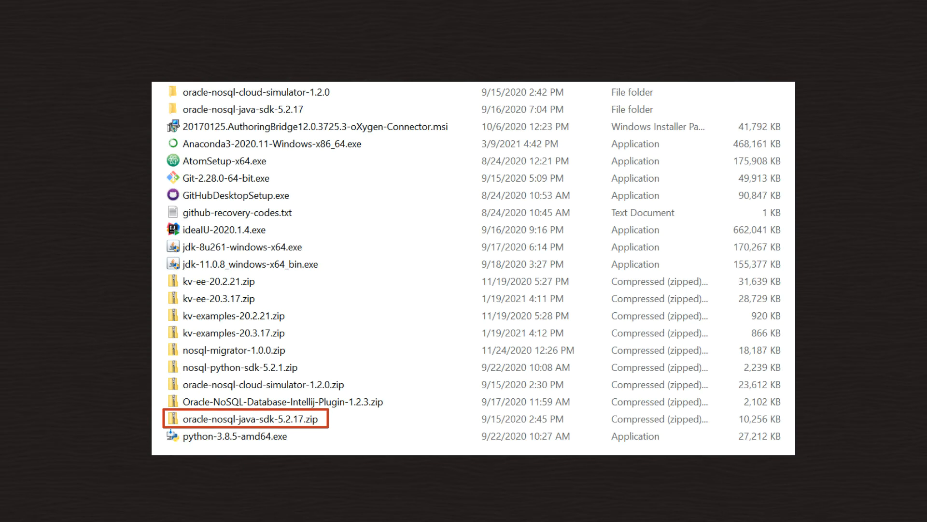
# - Browse the plugin file chooser to the software folder holding the Oracle NoSQL plugin archive
pyautogui.click(257, 385)
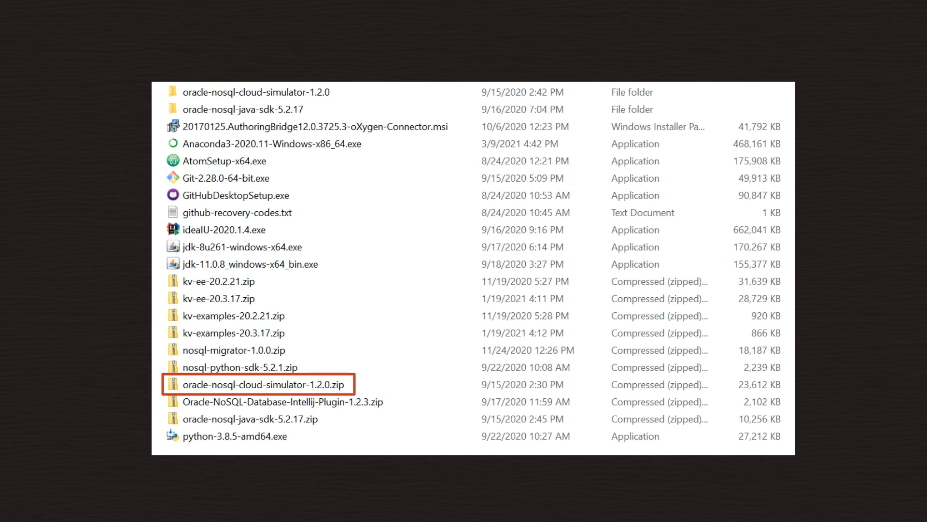
pyautogui.click(223, 230)
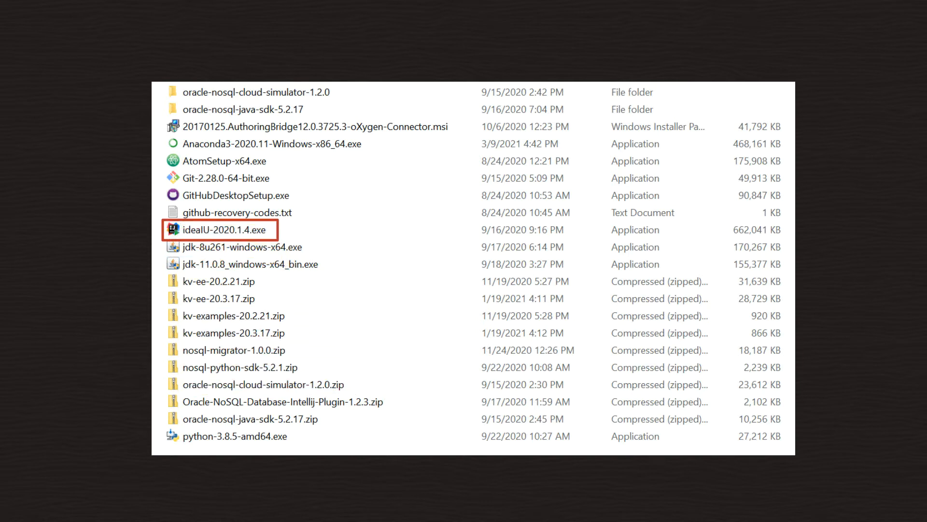
pyautogui.click(219, 298)
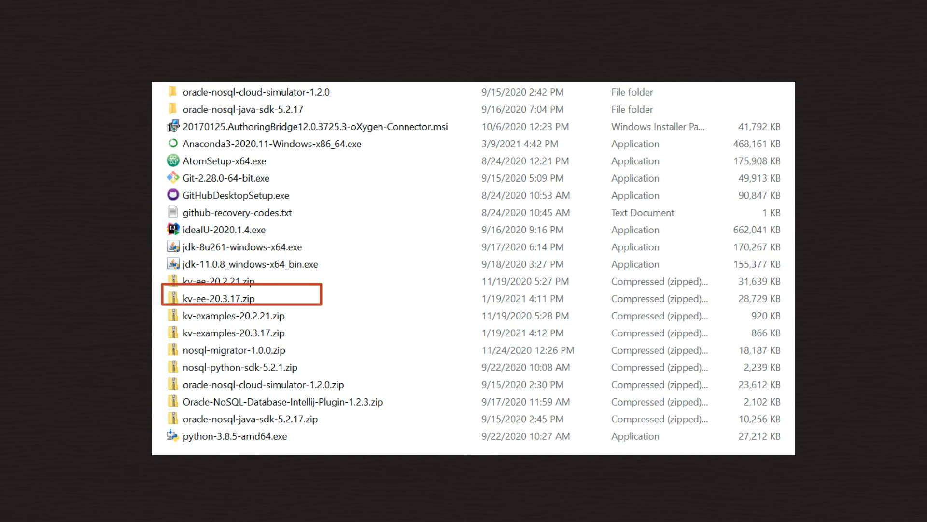
pyautogui.click(283, 400)
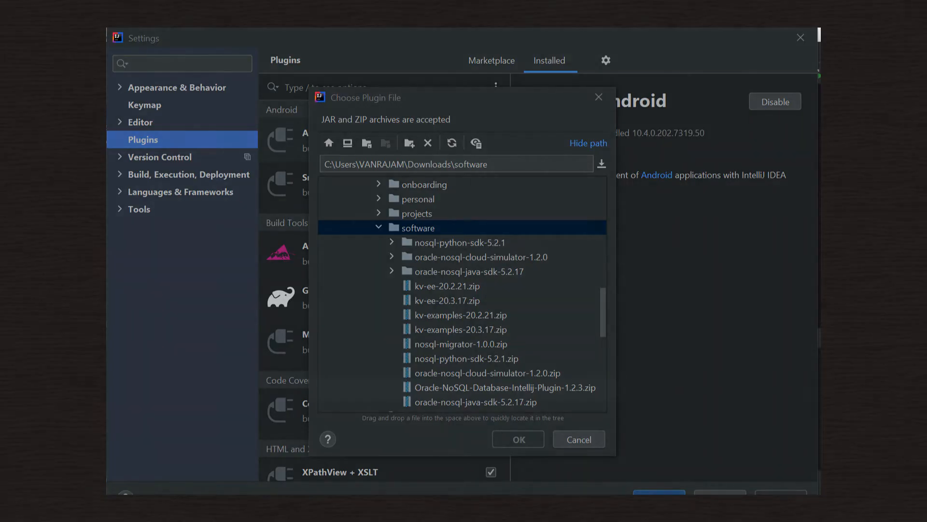
# - Select Oracle-NoSQL-Database-Intellij-Plugin-1.2.3.zip and return to the helloworld project window
pyautogui.click(501, 388)
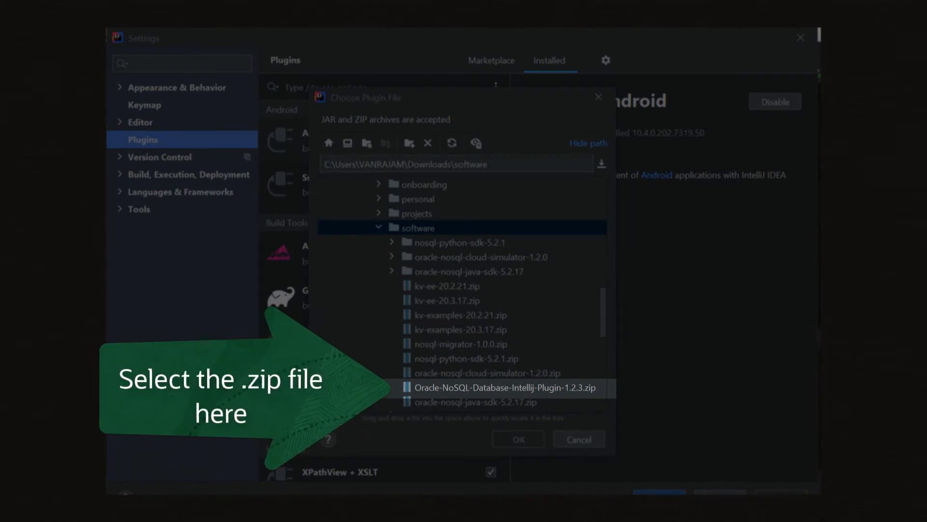
pyautogui.click(518, 438)
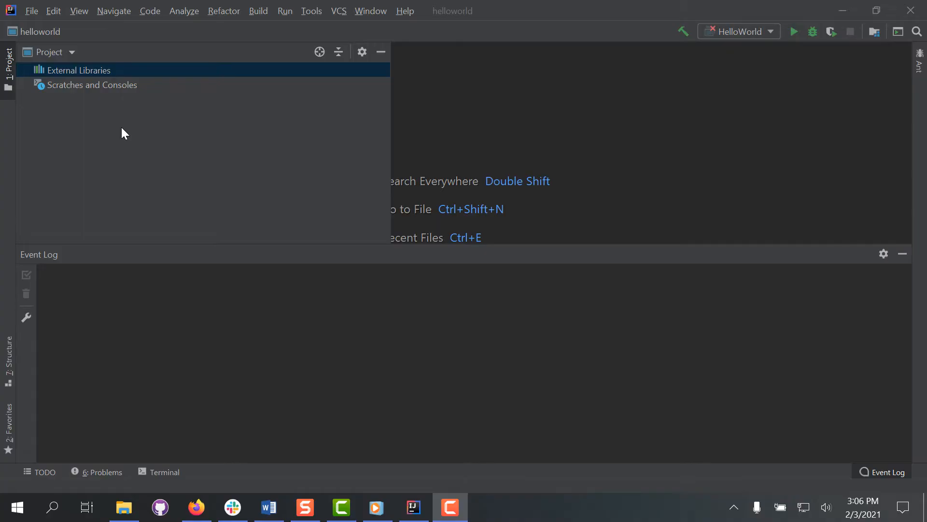
# - Start installing a plugin from disk via the Plugins settings gear menu
pyautogui.click(31, 10)
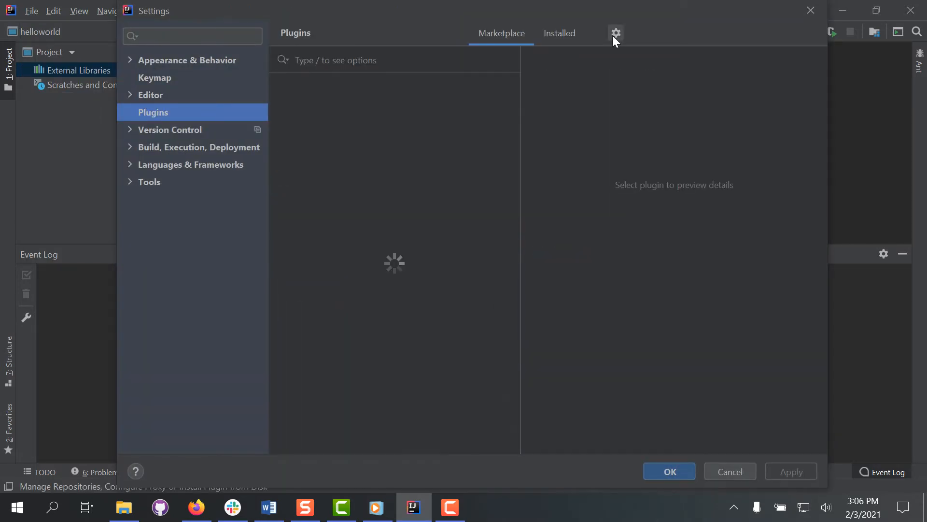
pyautogui.click(615, 33)
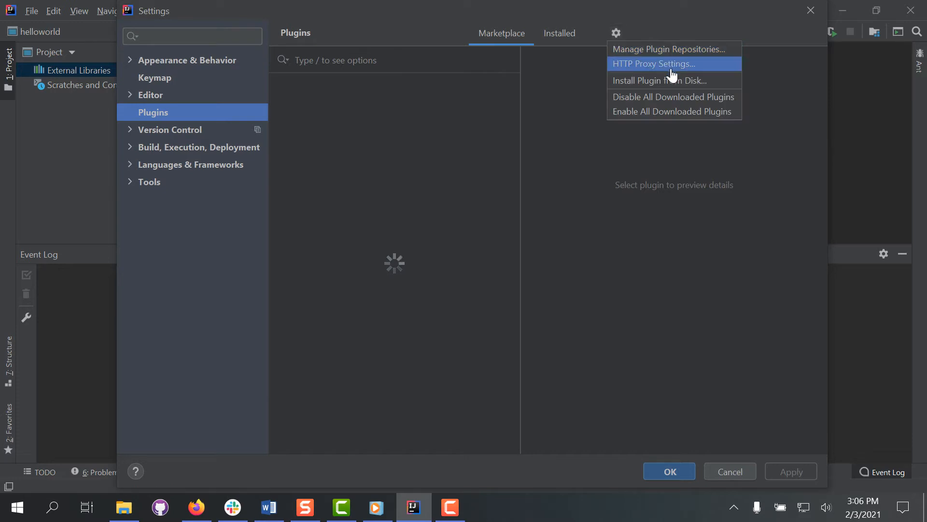
pyautogui.click(660, 81)
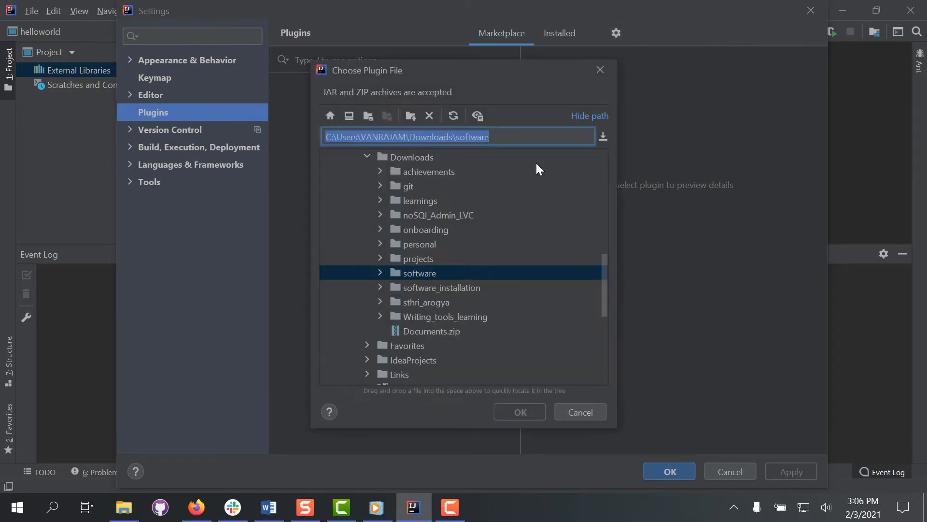
# - Install Oracle-NoSQL-Database-Intellij-Plugin-1.2.3.zip from Downloads\software, prompting an IDE restart
pyautogui.click(381, 272)
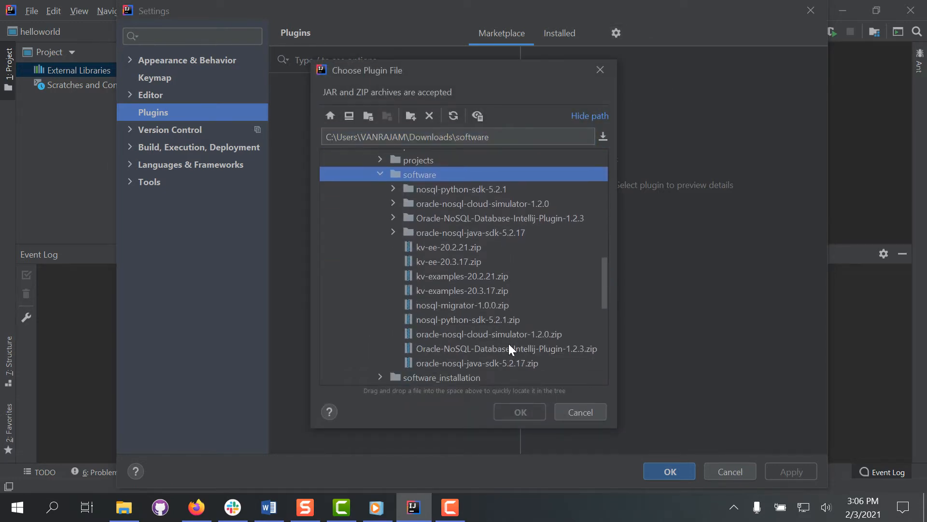
pyautogui.click(505, 349)
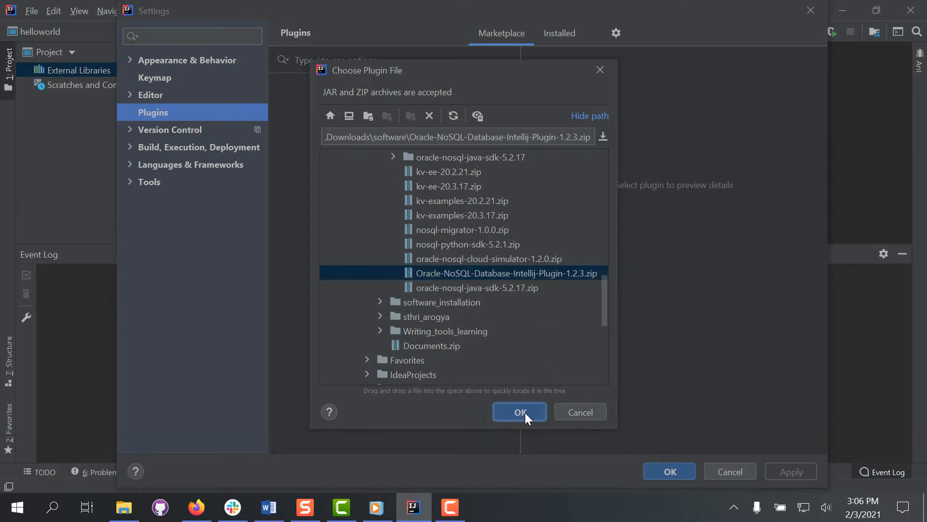
pyautogui.click(520, 412)
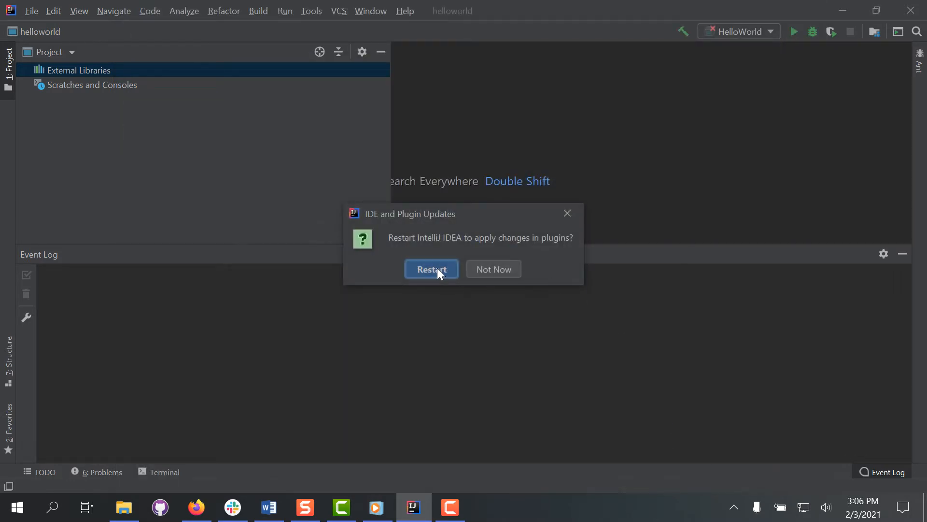
# - Restart the IDE and begin a new project using the oracle-nosql-java-sdk folder as its SDK
pyautogui.click(431, 269)
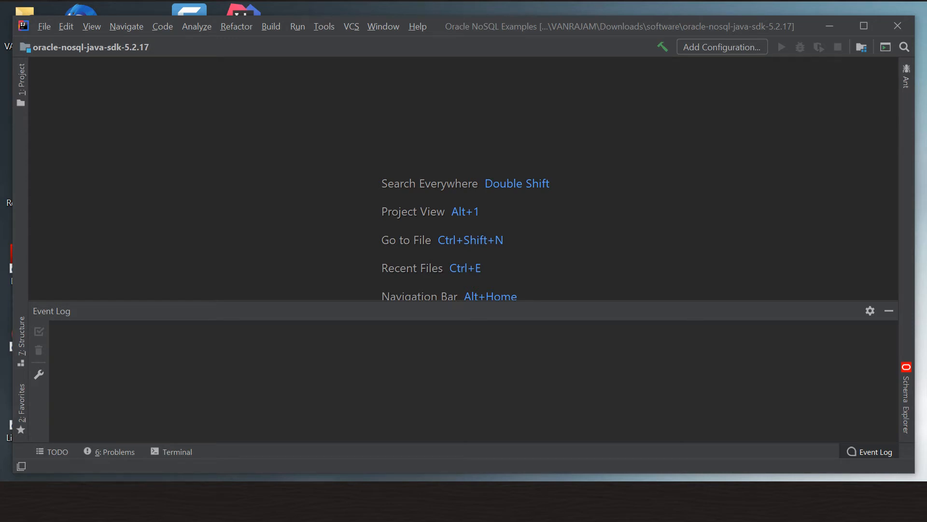
pyautogui.click(44, 26)
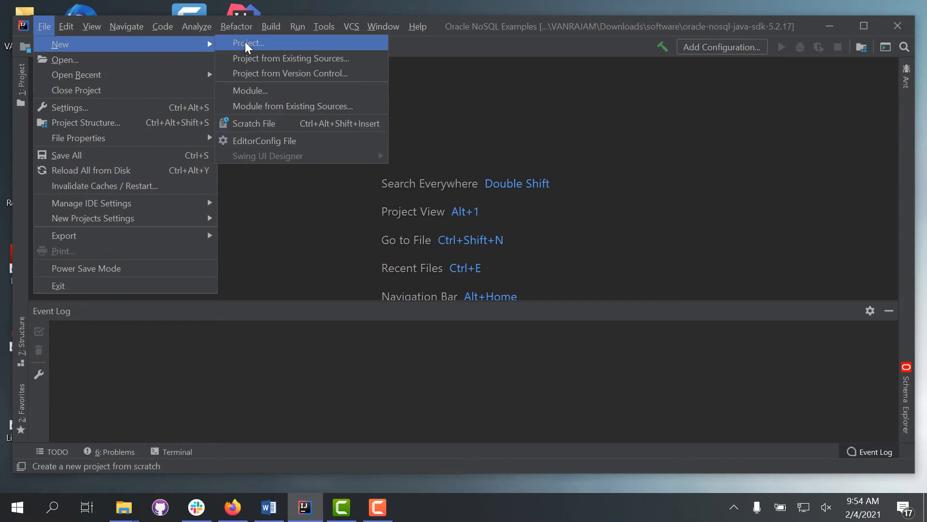
pyautogui.click(247, 43)
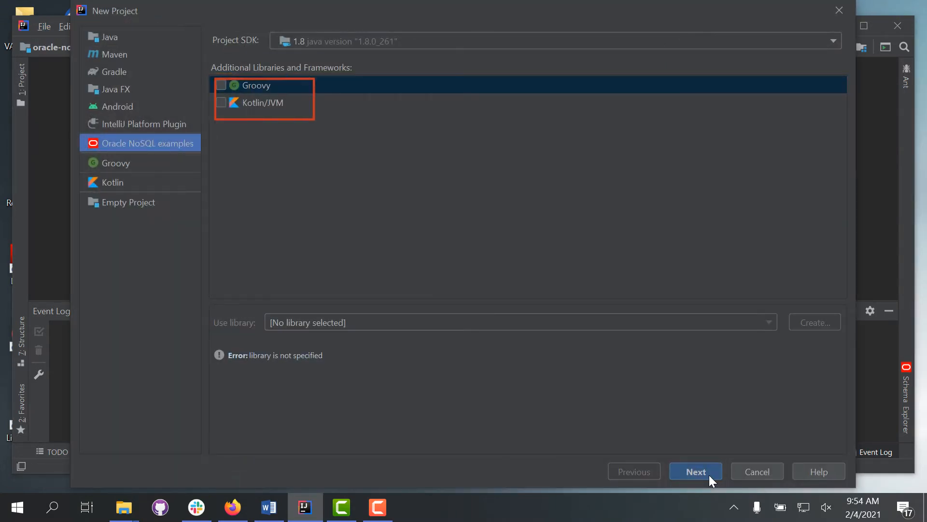
pyautogui.click(696, 471)
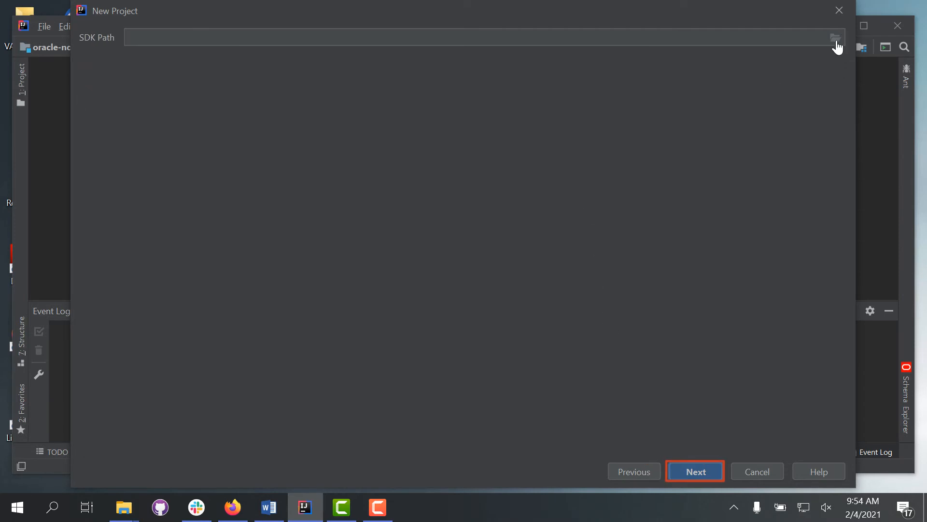
pyautogui.click(834, 38)
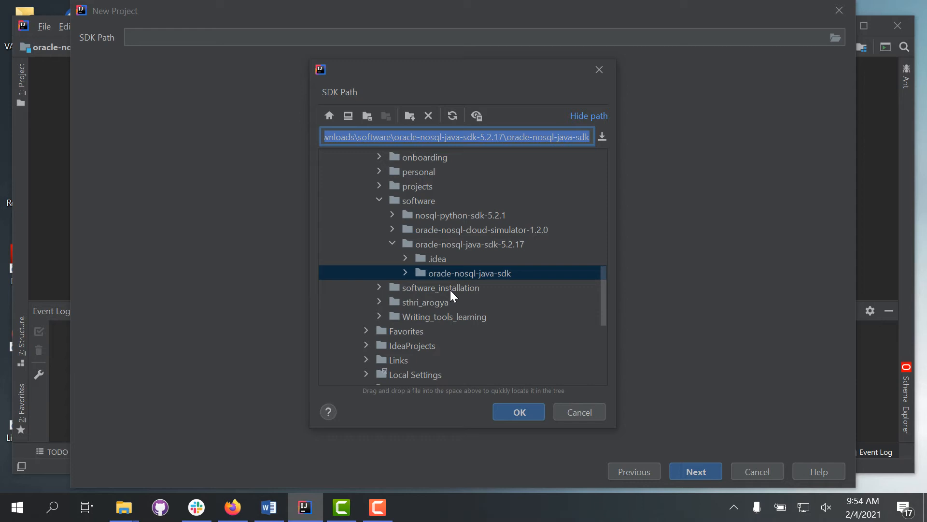
pyautogui.click(518, 412)
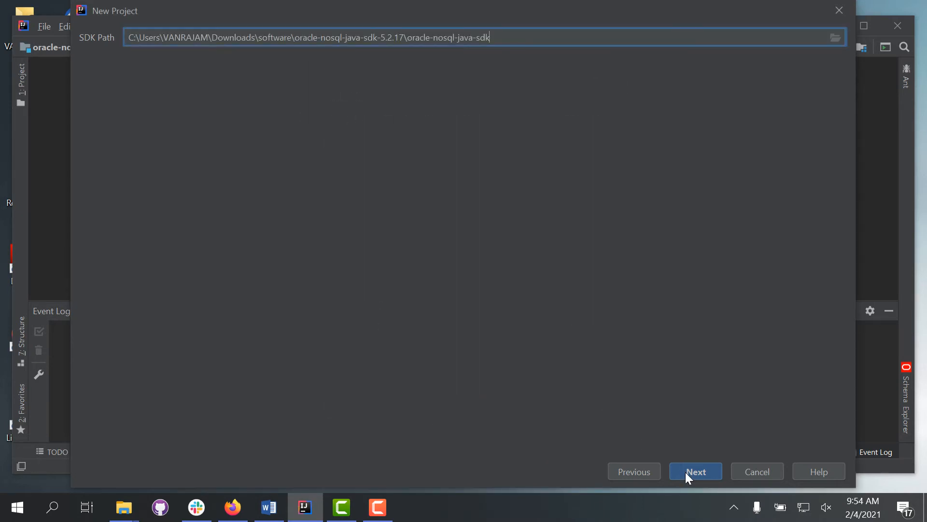
# - Name the project helloworld, create it in the current window and expand its file tree
pyautogui.click(694, 472)
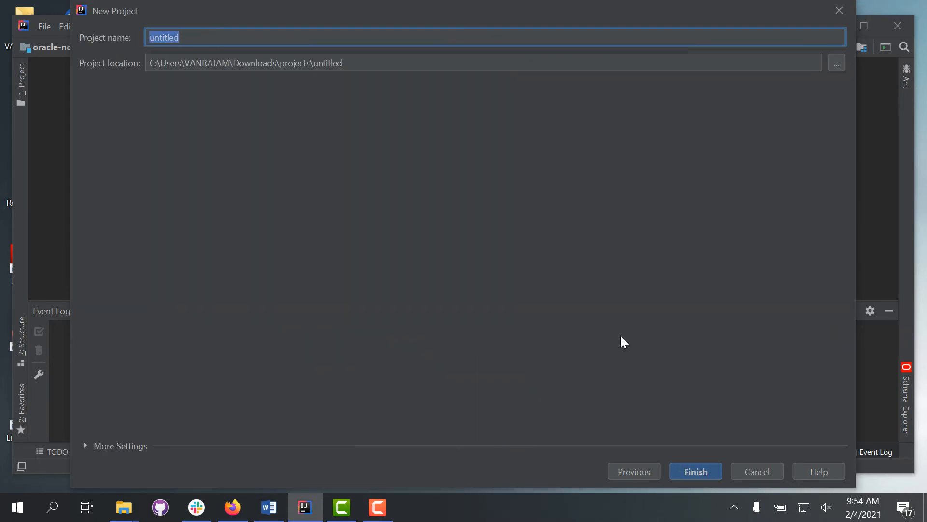
pyautogui.write('hellowor')
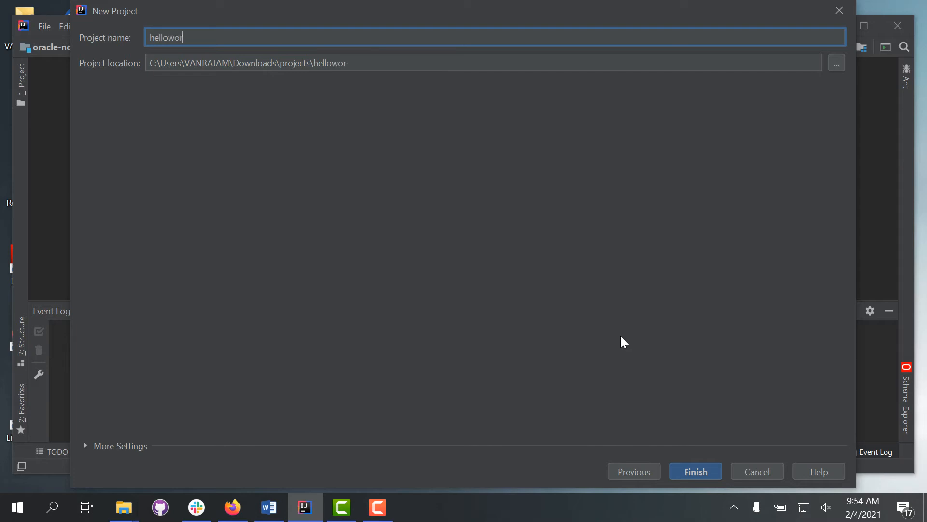
pyautogui.click(696, 471)
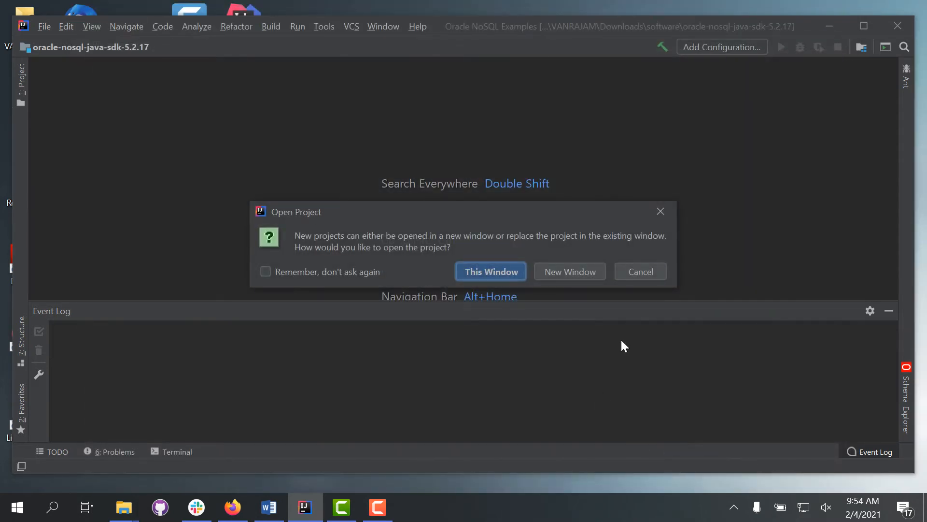
pyautogui.click(491, 272)
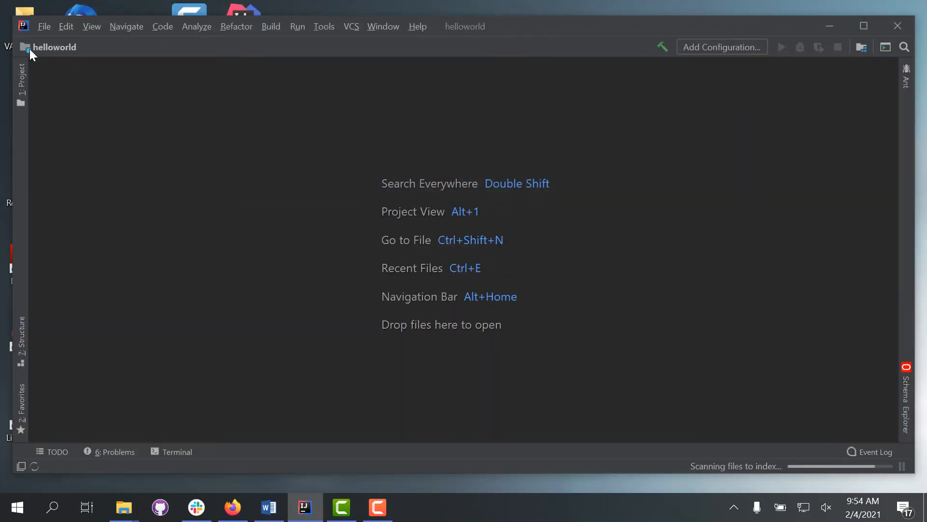
pyautogui.click(22, 77)
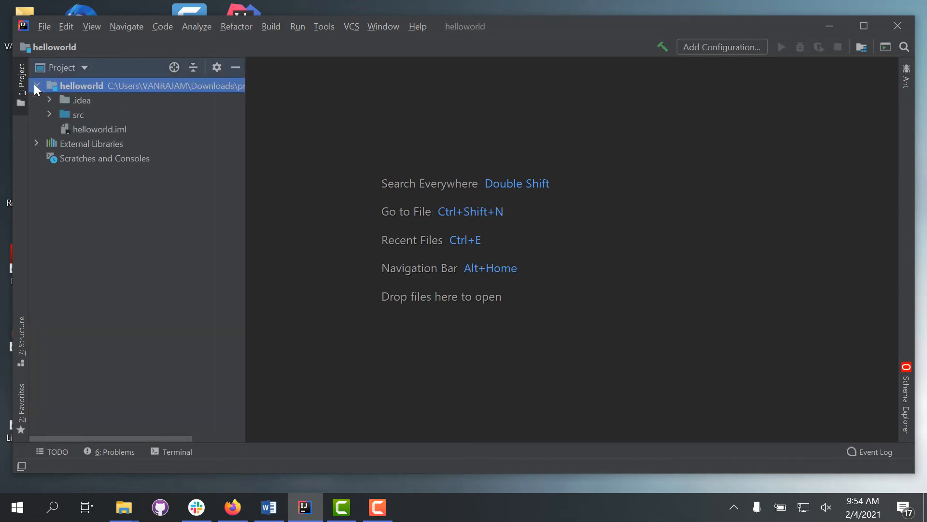
pyautogui.click(50, 114)
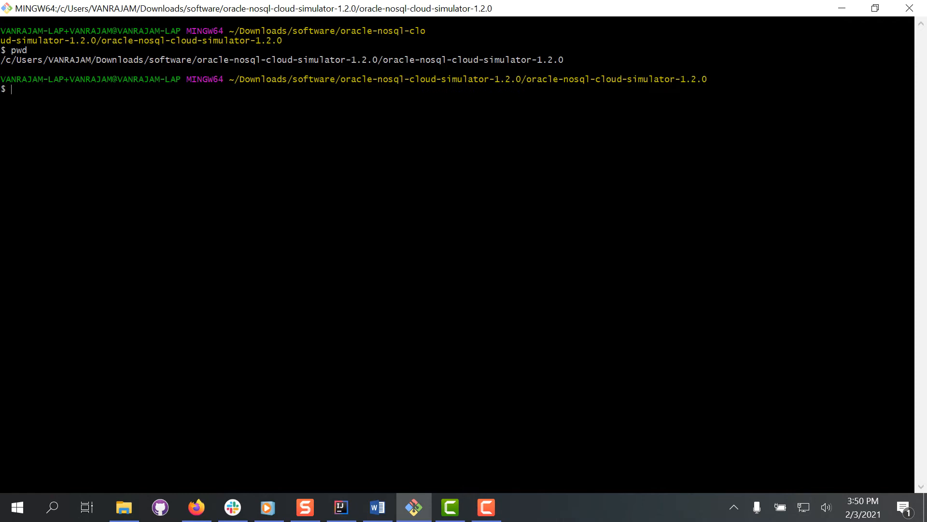
# - List the Cloud Simulator folder in Git Bash and enter the ./runCloudSim launch command
pyautogui.write('ls')
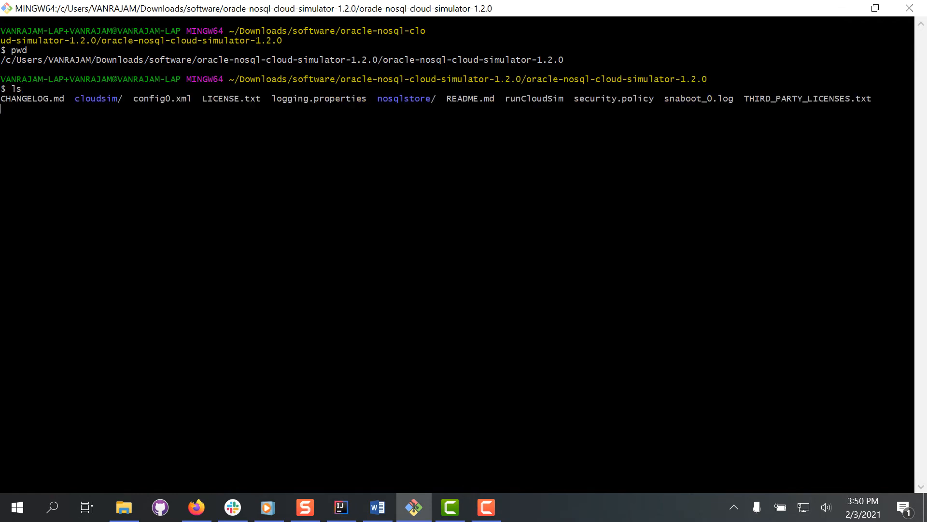
pyautogui.write('./')
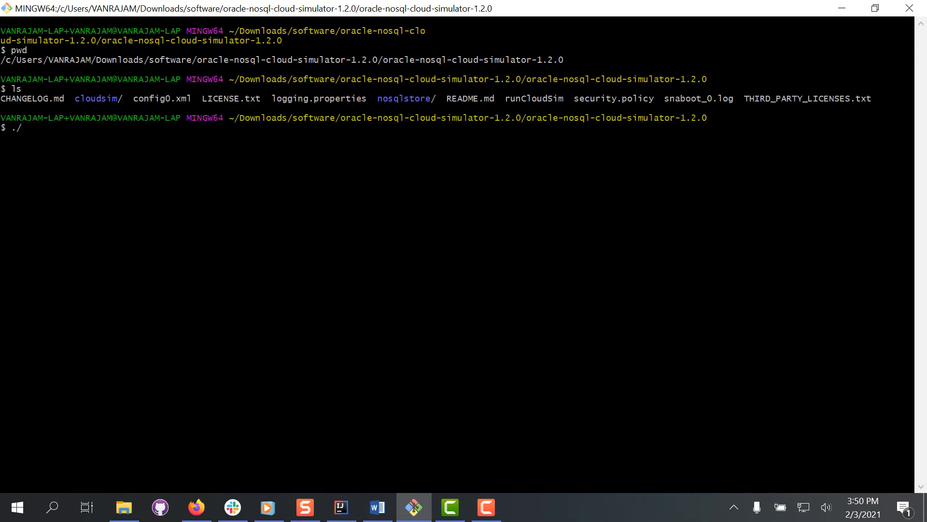
pyautogui.write('runCloud')
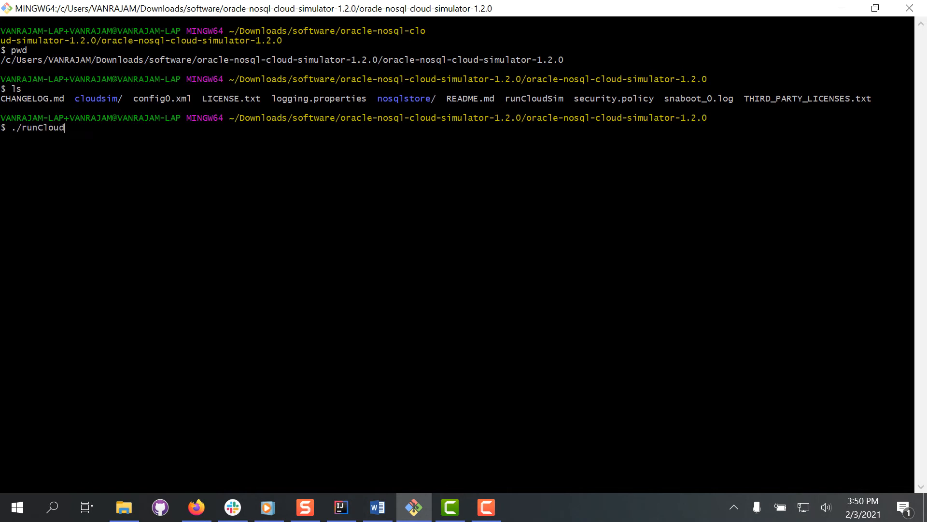
pyautogui.press('Return')
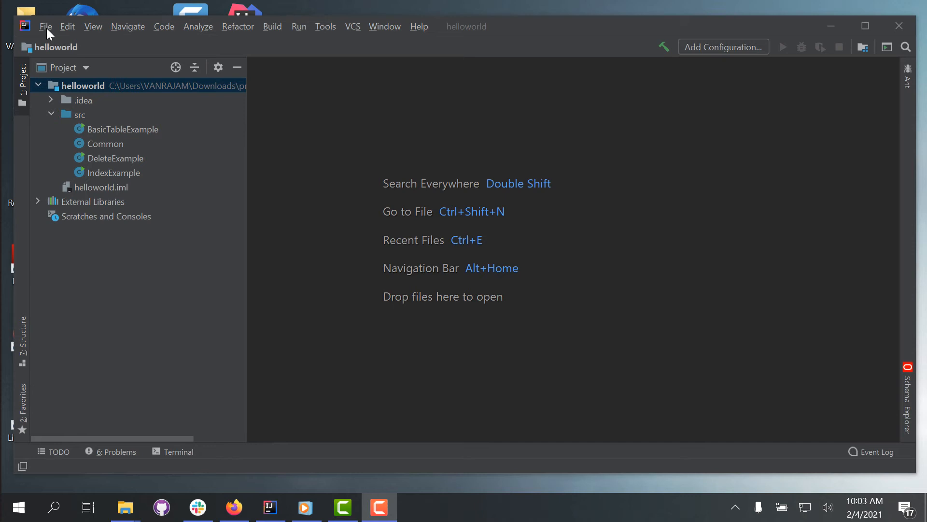
# - Set the Oracle NoSQL connection to Cloudsim in Settings > Tools
pyautogui.click(45, 26)
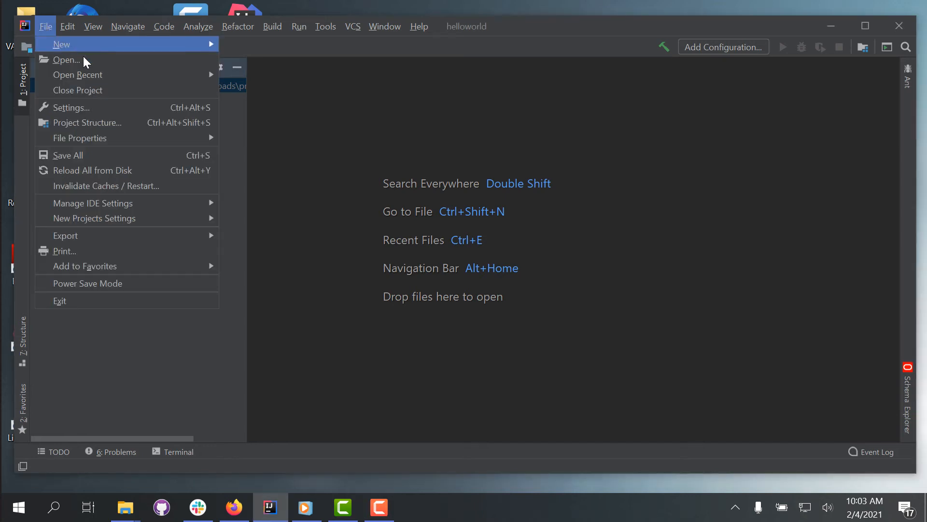
pyautogui.click(72, 107)
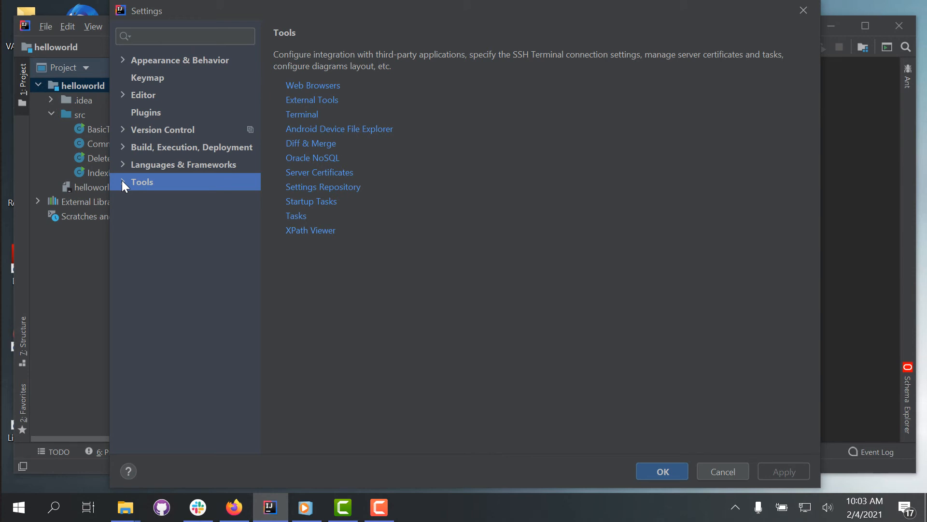
pyautogui.click(124, 182)
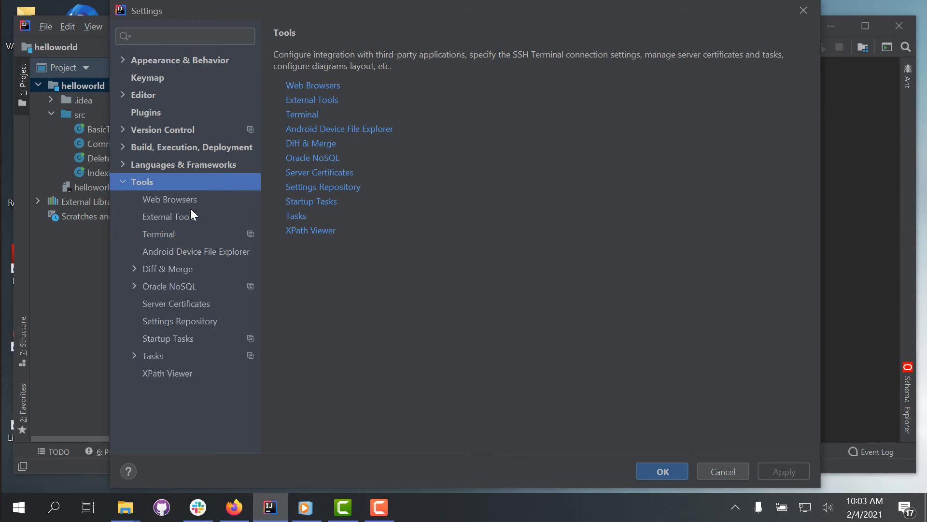
pyautogui.moveTo(137, 297)
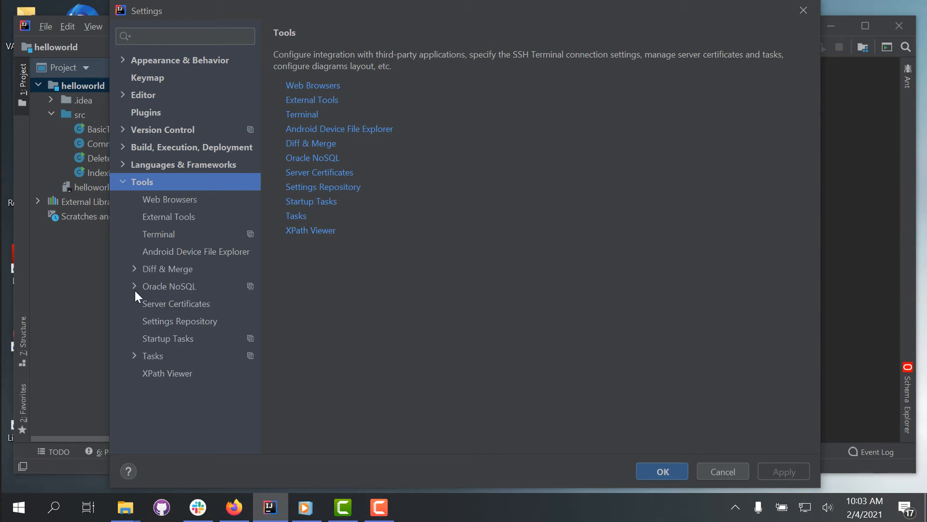
pyautogui.click(135, 286)
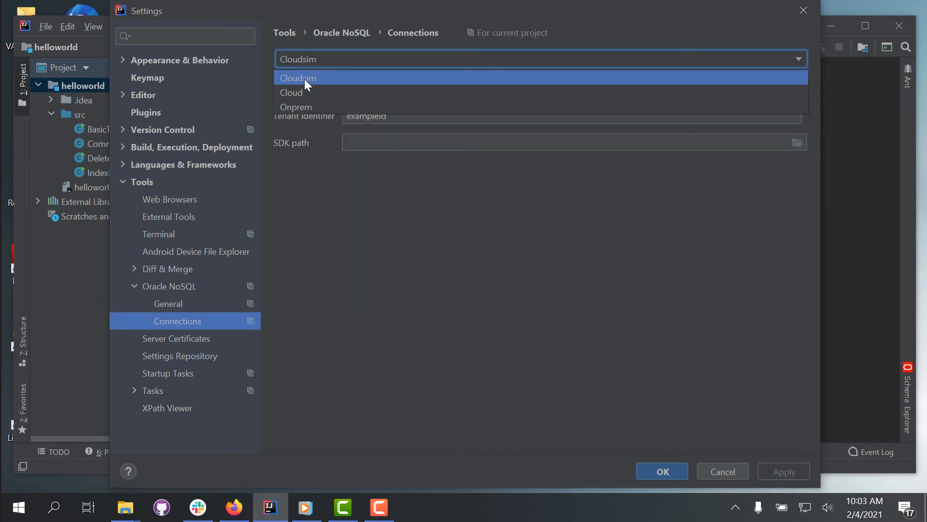
pyautogui.click(297, 77)
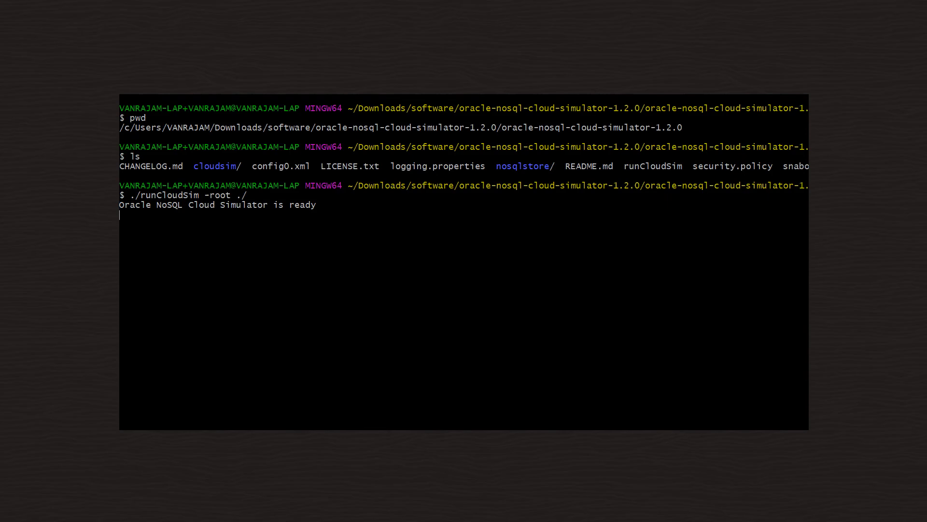
# - Run BasicTableExample, creating the helloworld table and putting and getting rows
pyautogui.click(298, 25)
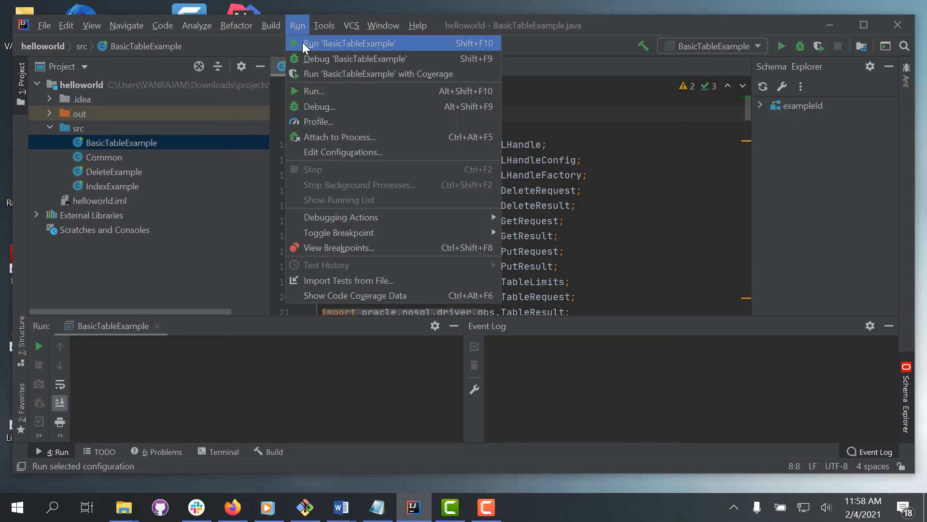
pyautogui.click(349, 42)
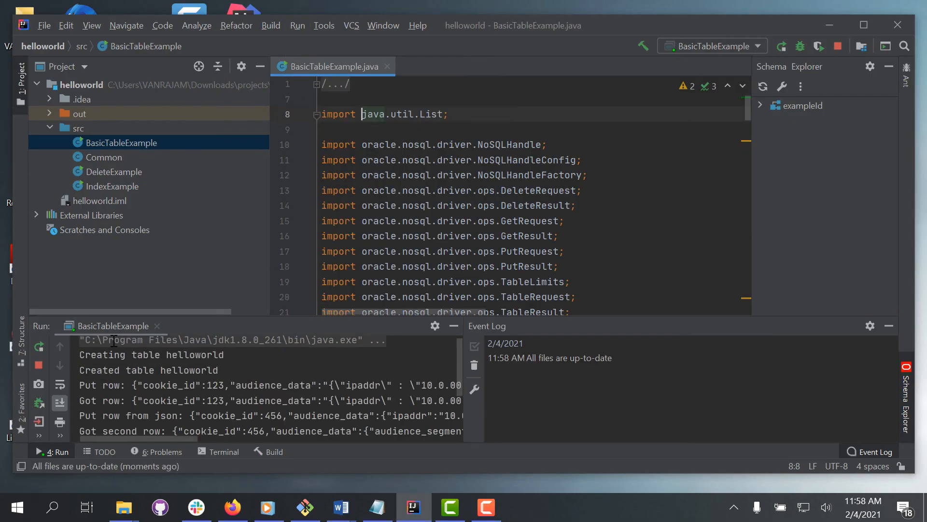